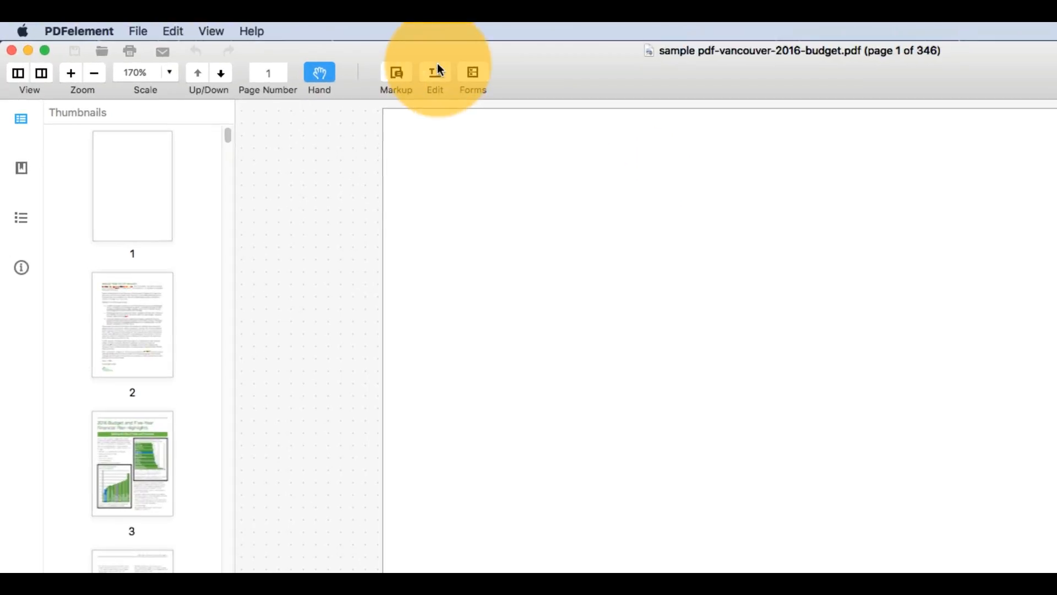
# Step: Turn on editing mode and start adding an image to the budget PDF
pyautogui.click(435, 72)
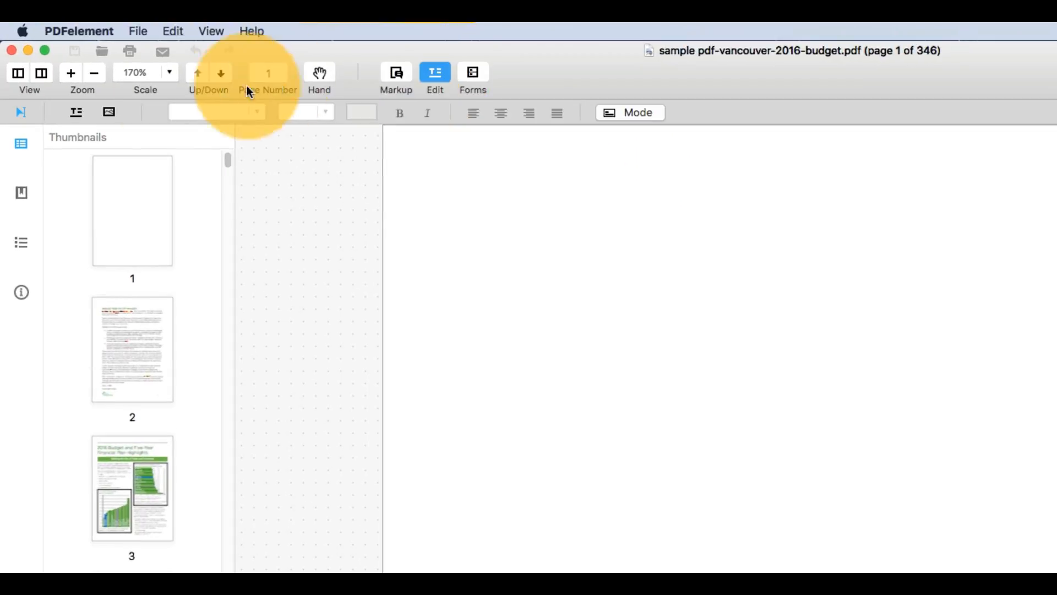
pyautogui.click(102, 50)
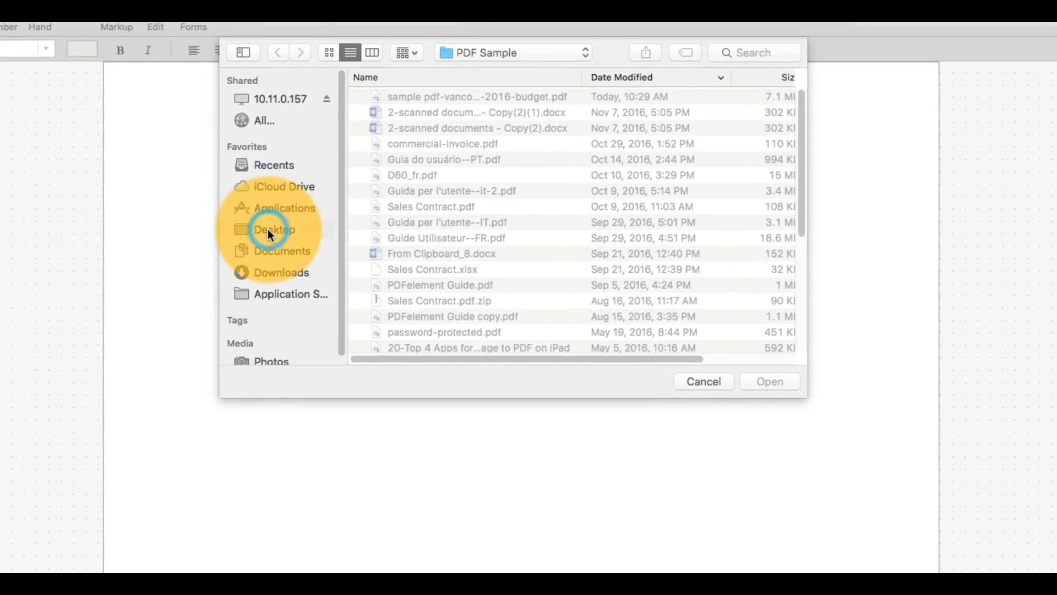
# Step: Pick 123.jpg from the Desktop folder to place on page 1
pyautogui.click(274, 229)
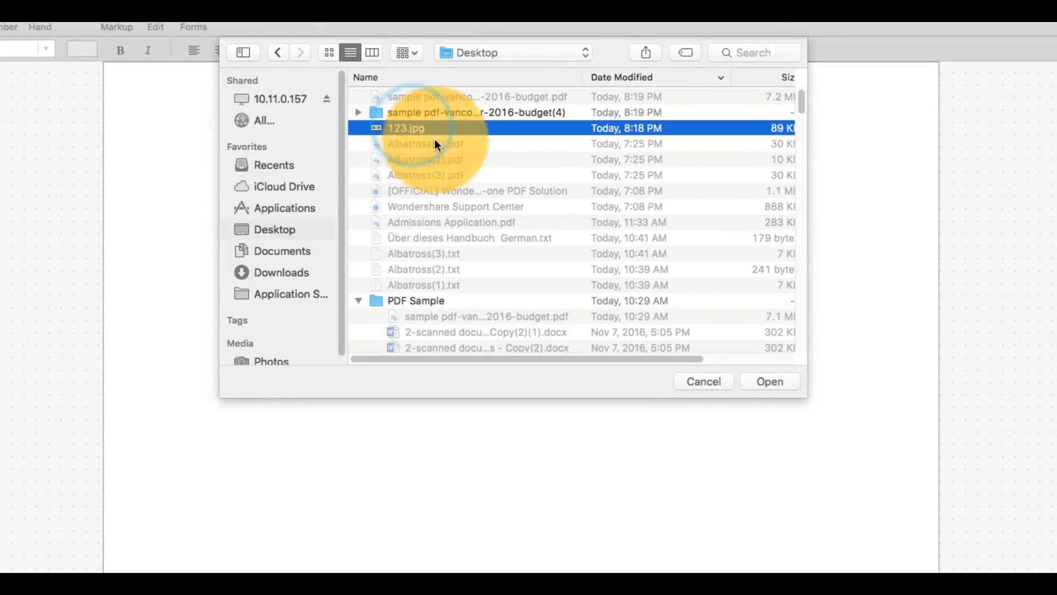
pyautogui.click(769, 381)
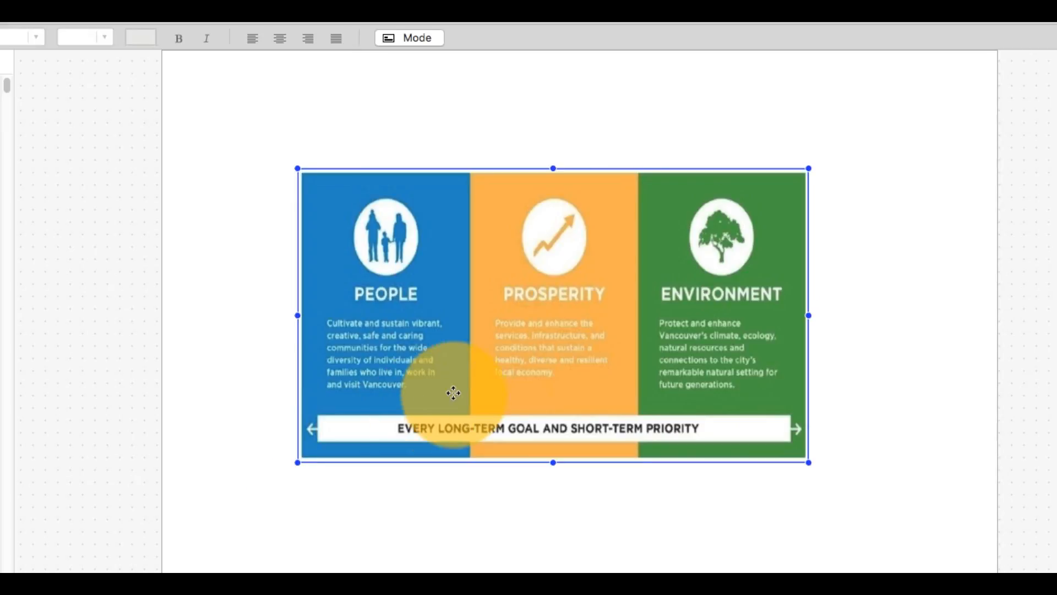
pyautogui.moveTo(499, 366)
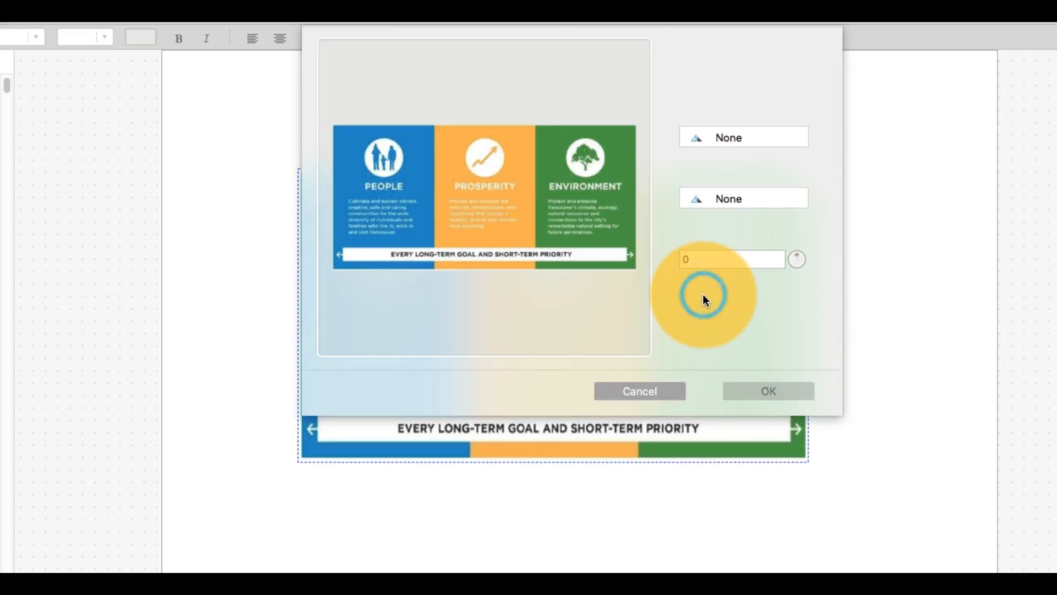
pyautogui.moveTo(732, 138)
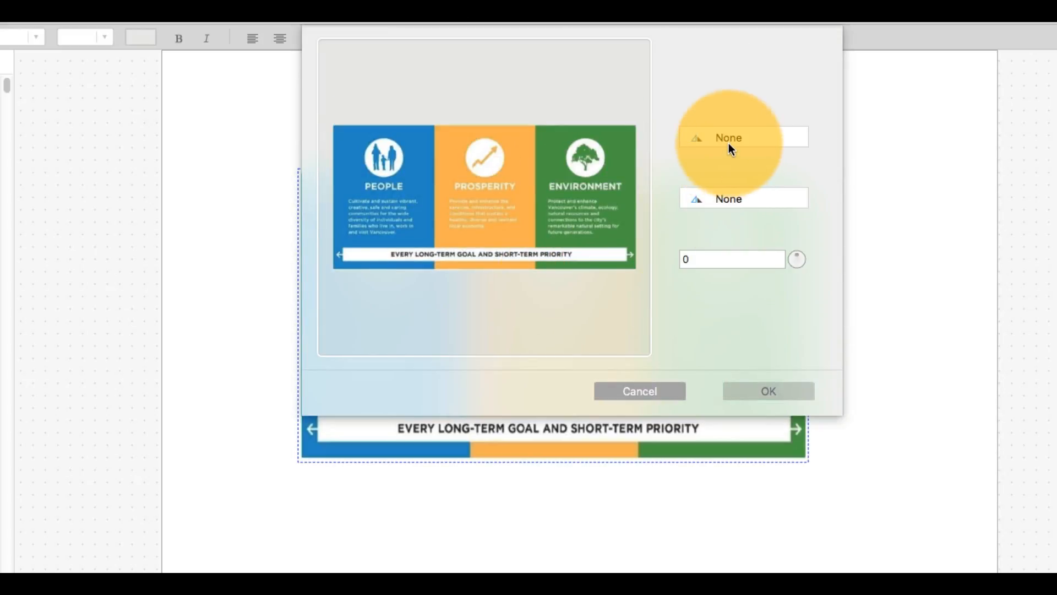
# Step: Rotate the image 38° with Flip and Rotate left at None
pyautogui.click(742, 137)
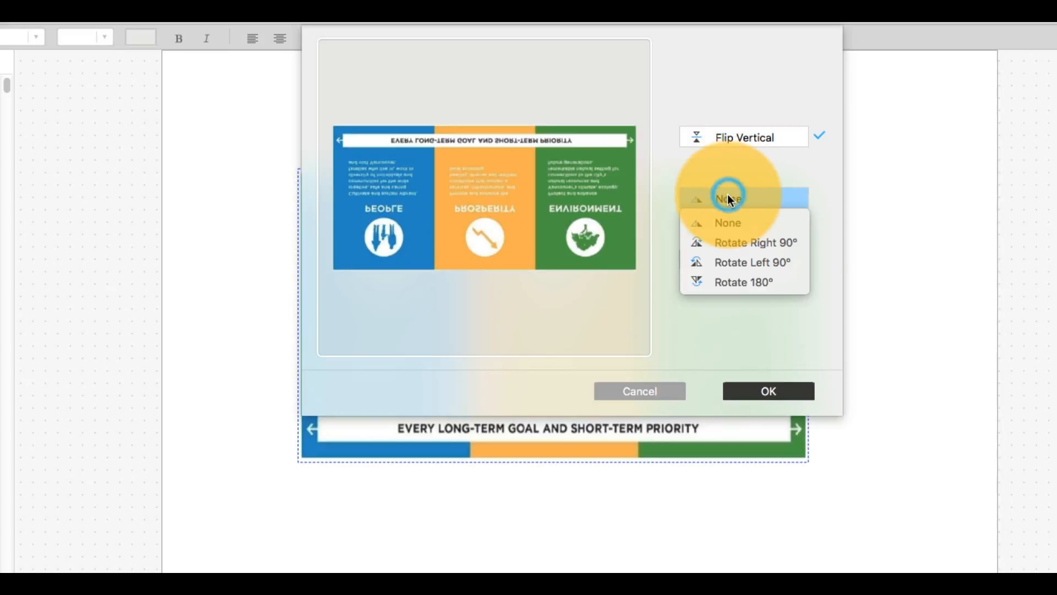
pyautogui.click(753, 262)
pyautogui.write('38')
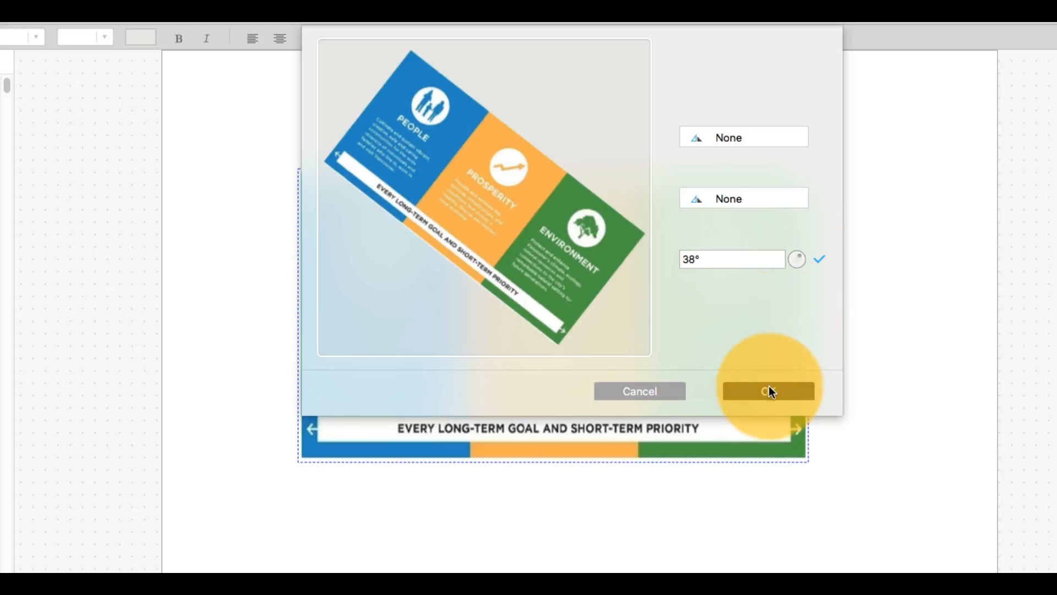
pyautogui.click(767, 391)
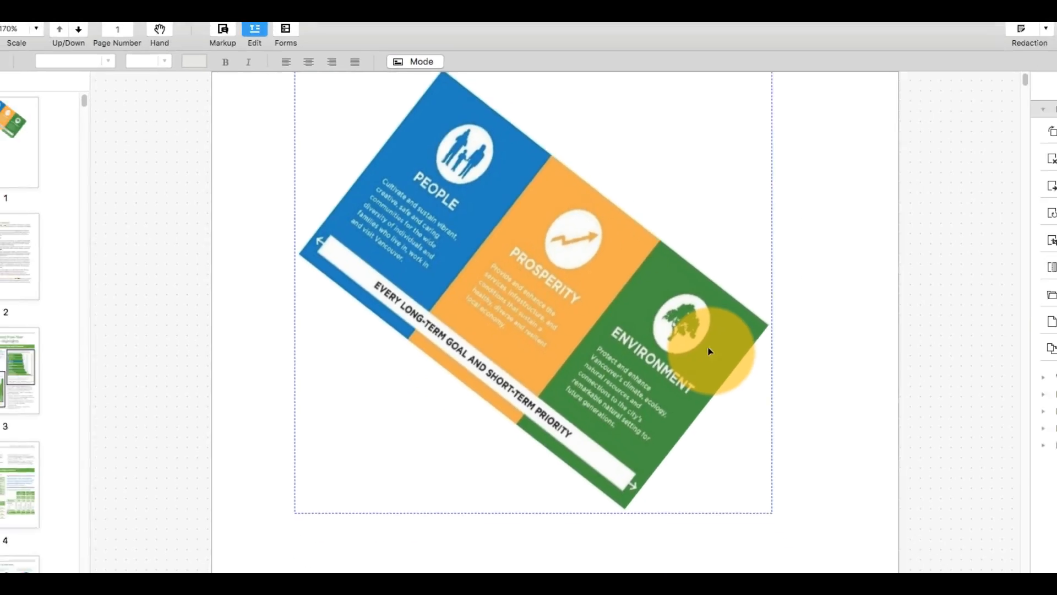